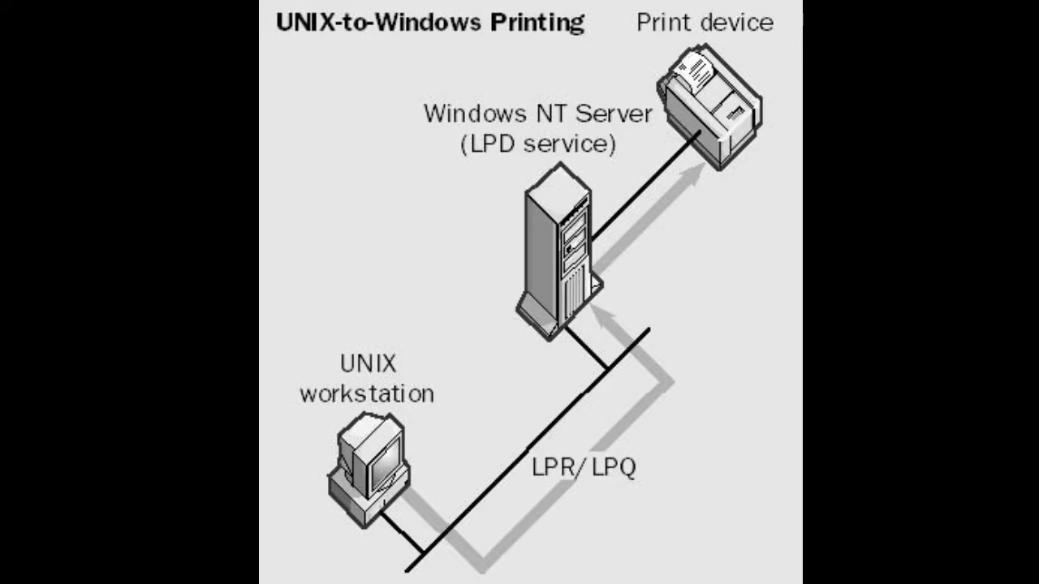
scroll("down", 3)
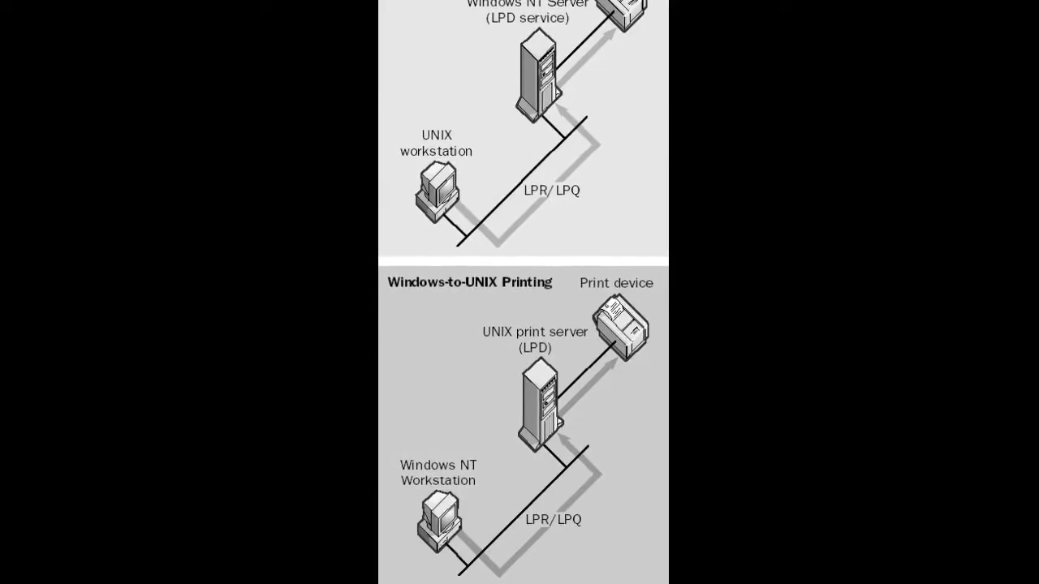
scroll("down", 3)
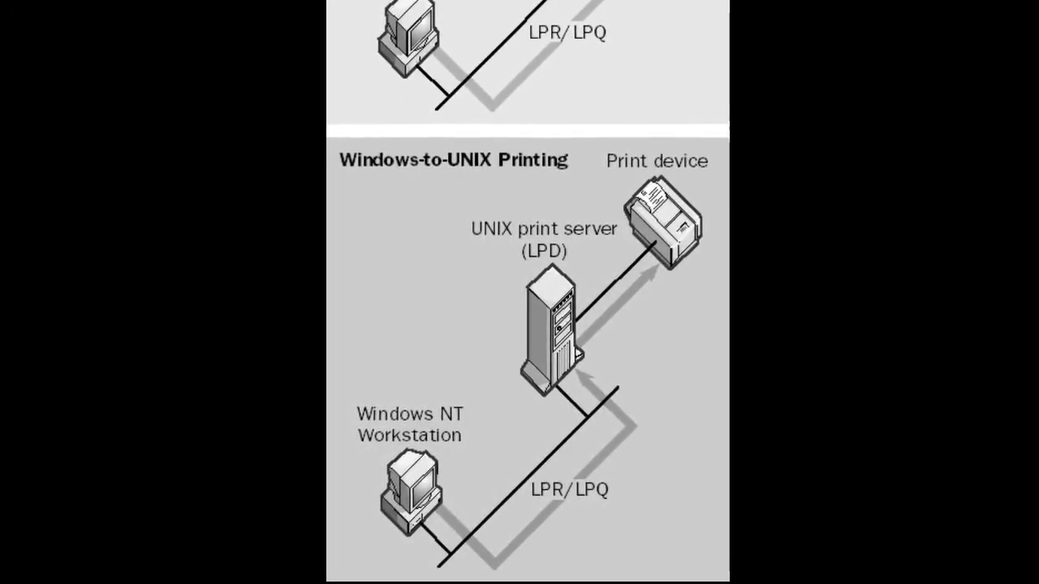
scroll("down", 3)
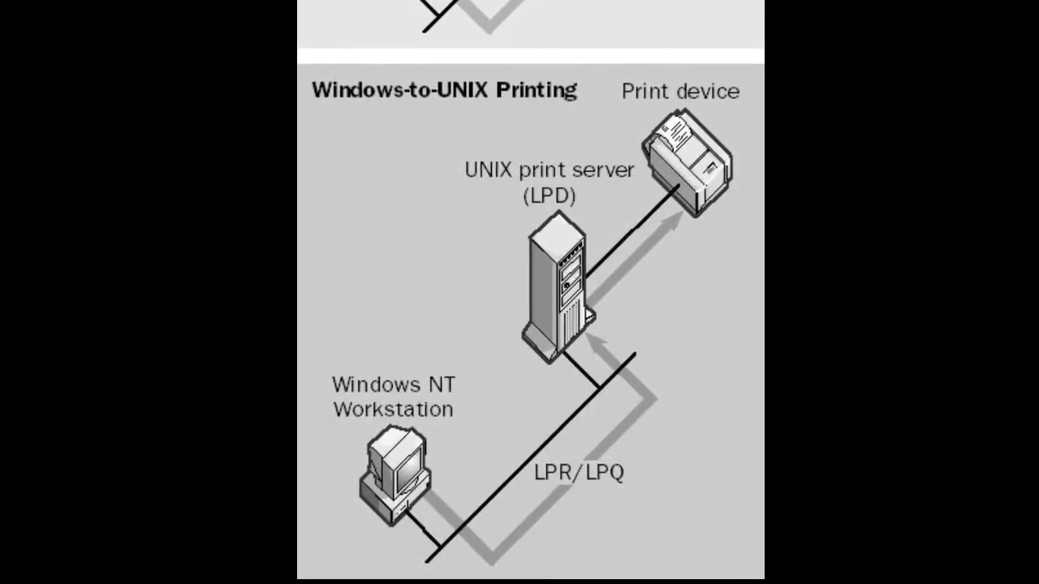